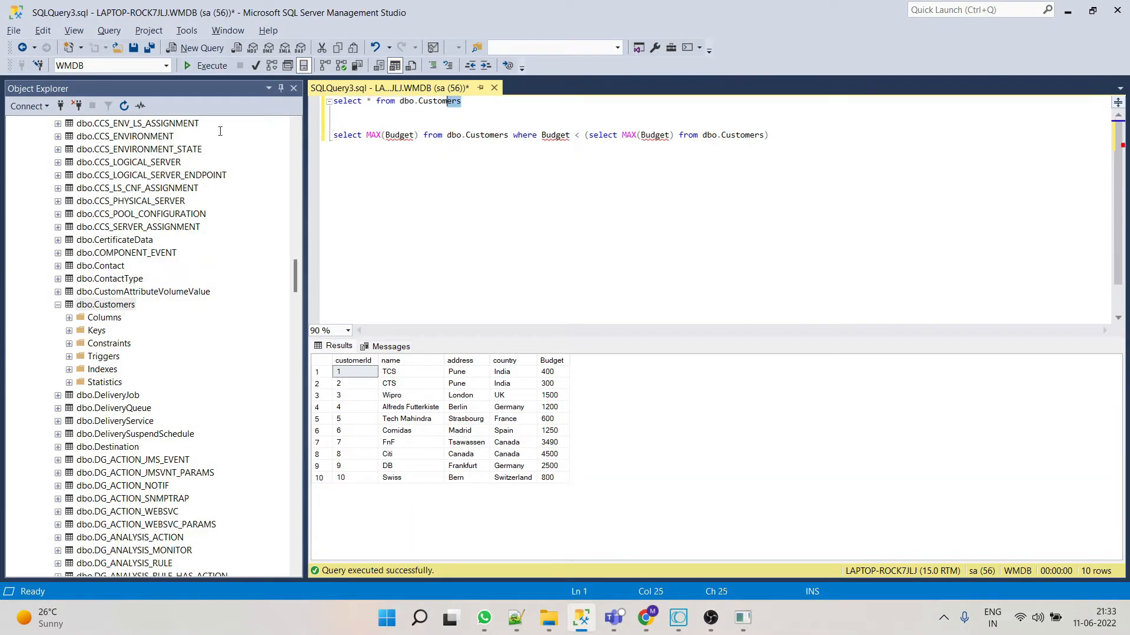
Step: Finish in the SSMS query window and switch to the Software AG Designer workspace
left_click(769, 134)
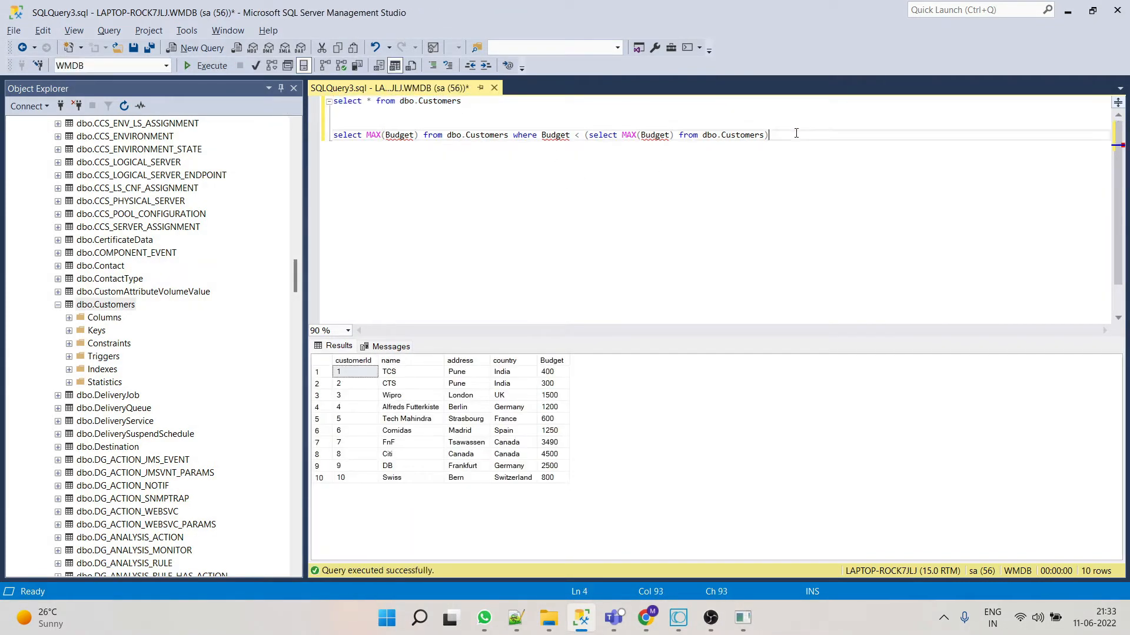
left_click(212, 66)
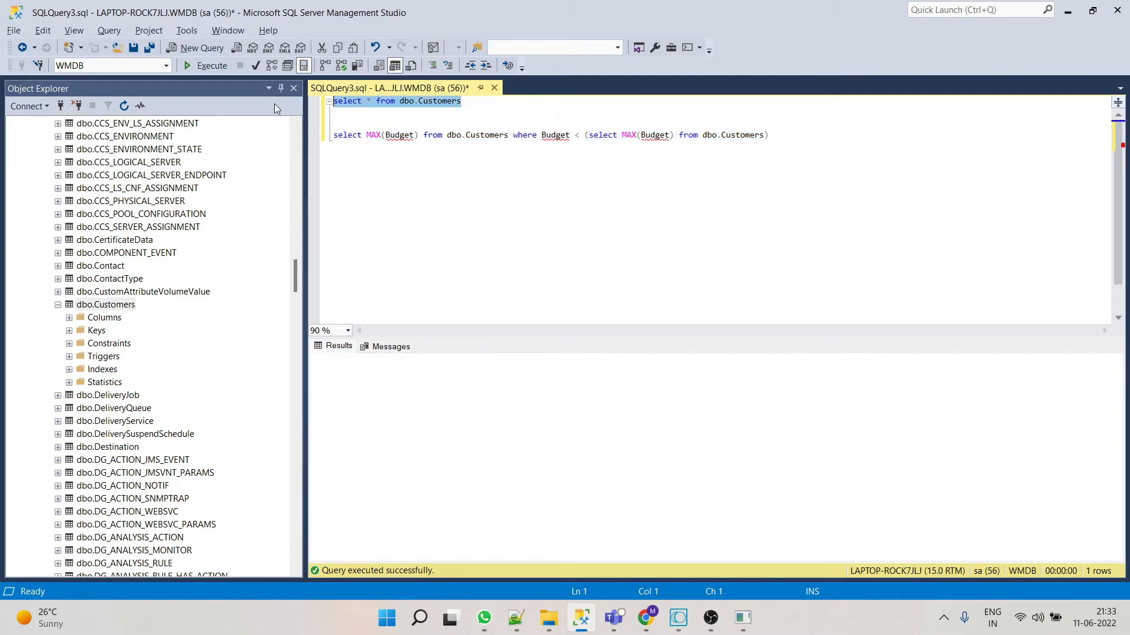
left_click(678, 617)
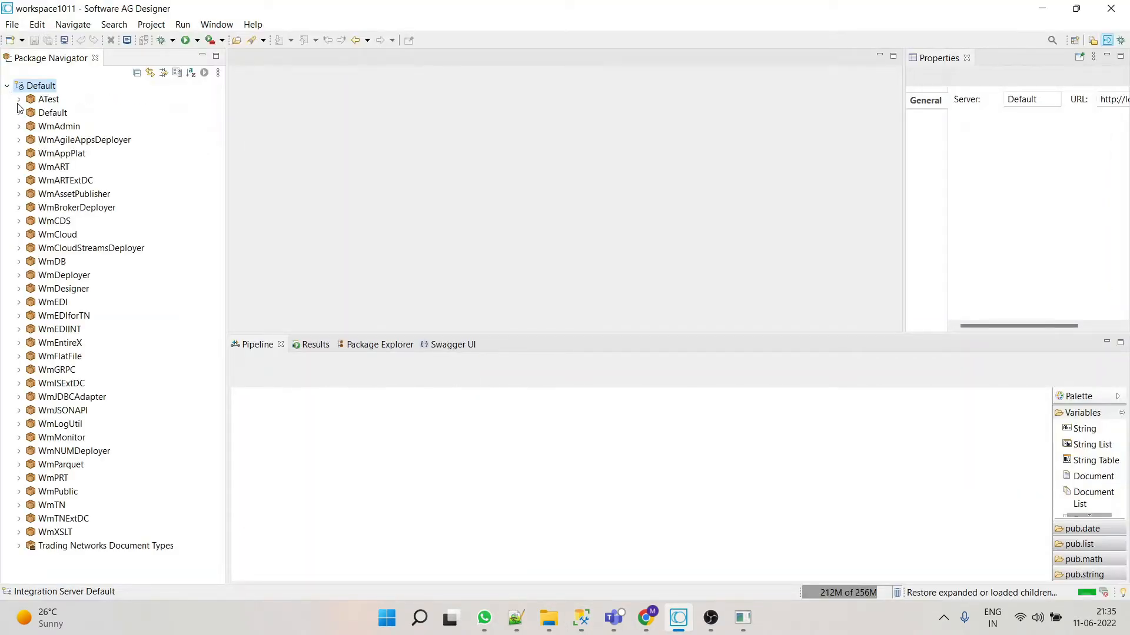
Step: Create a new adapter service named getSecondHighestBudget under ATest adapterServices and continue to the adapter type
left_click(19, 99)
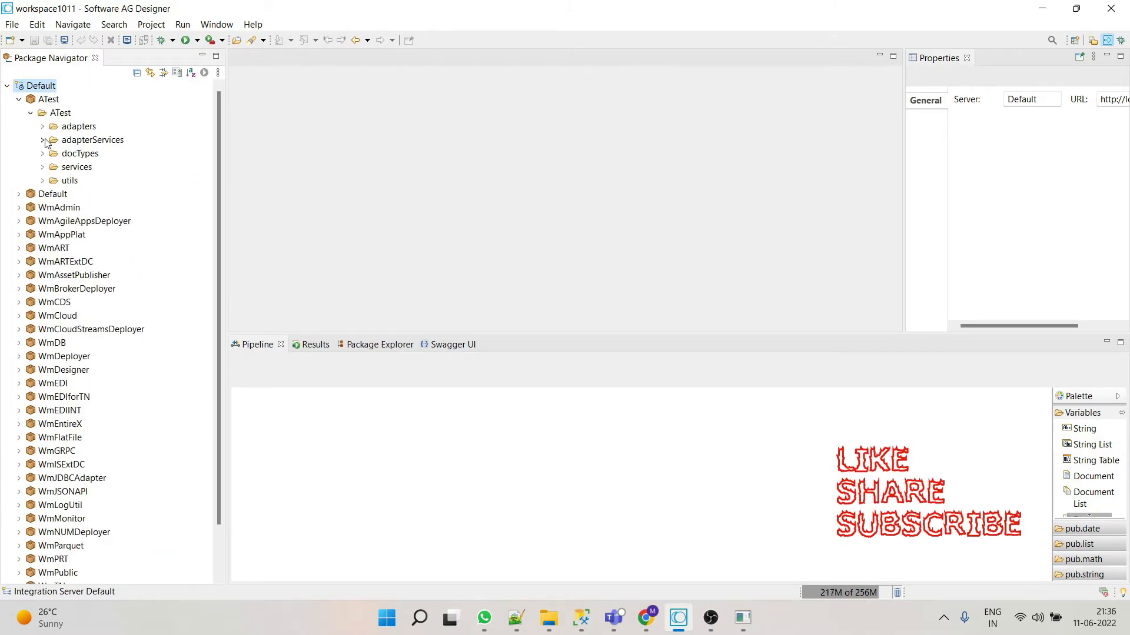
right_click(92, 140)
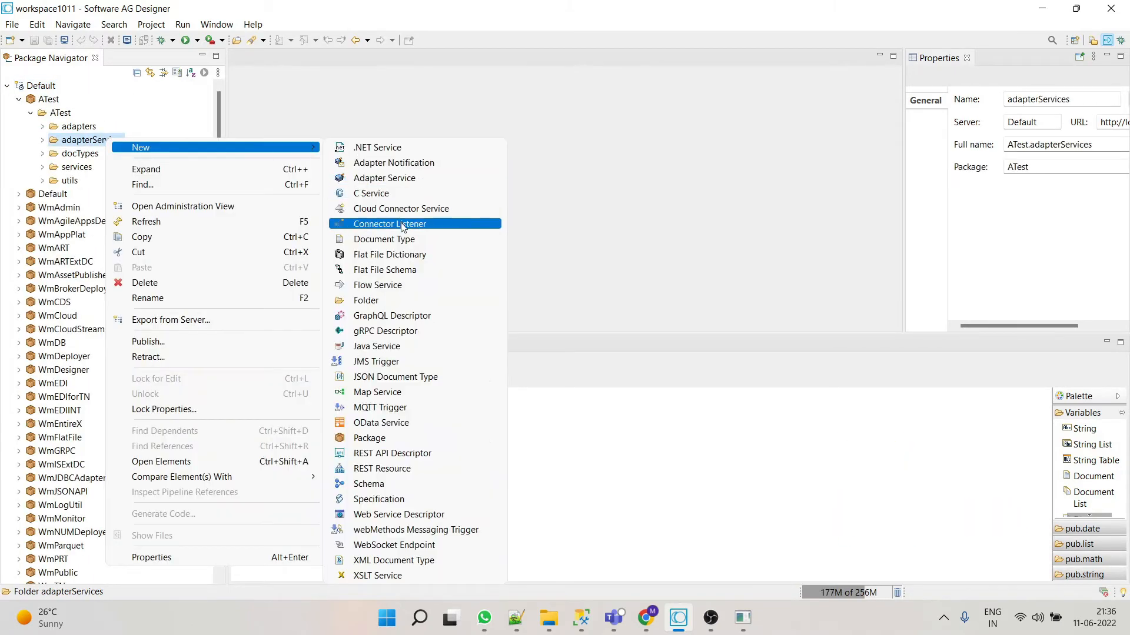
left_click(383, 178)
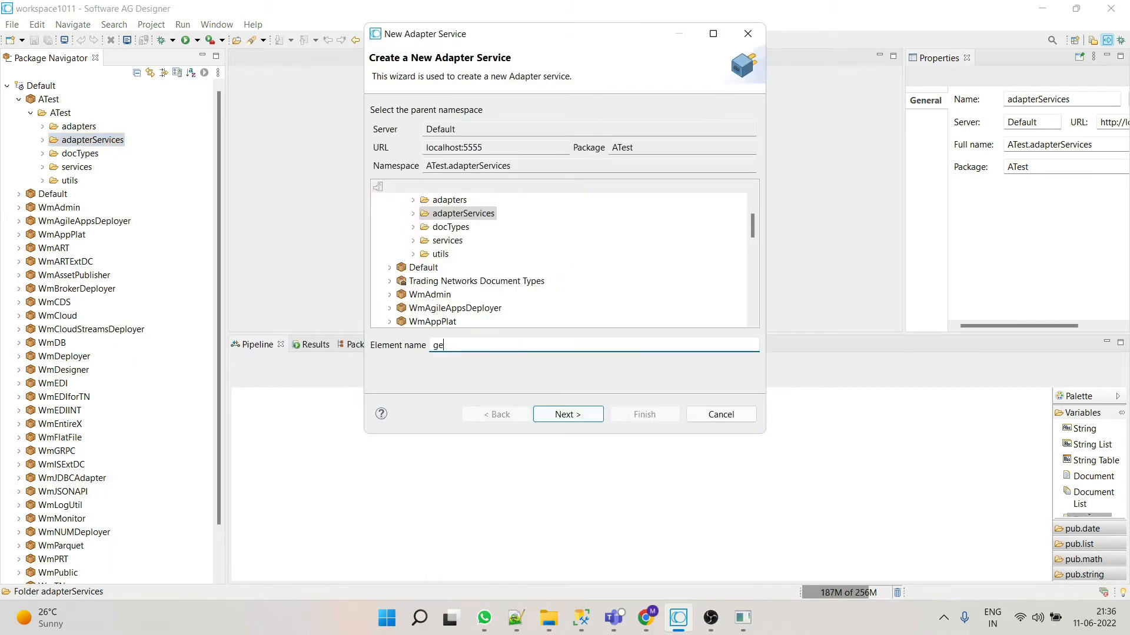
type("tSecondHighes")
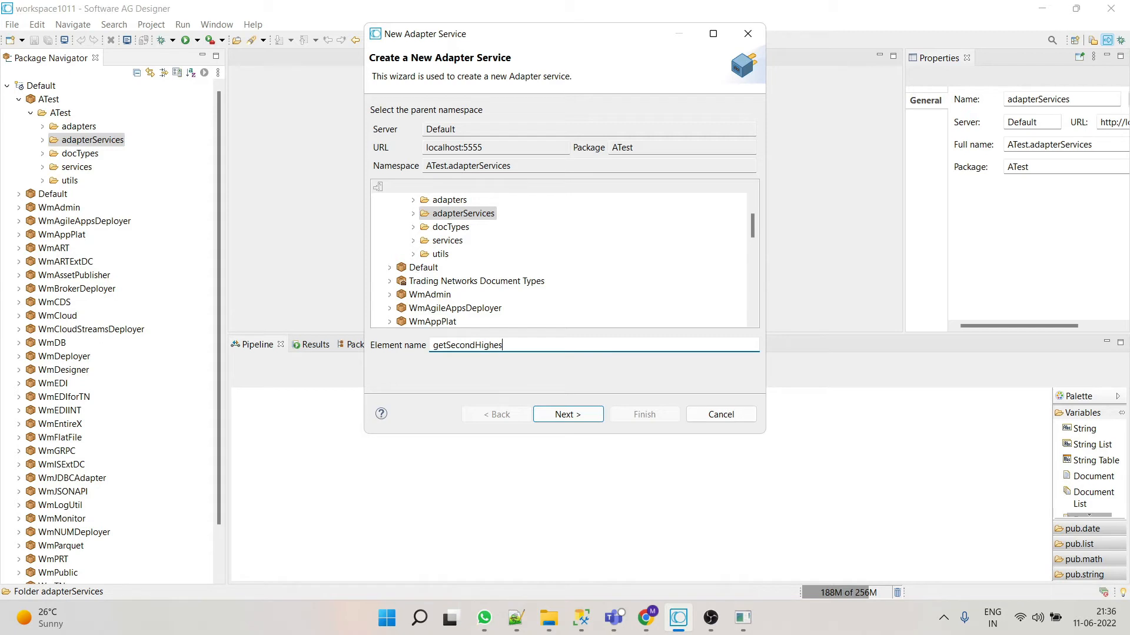
type("Bug")
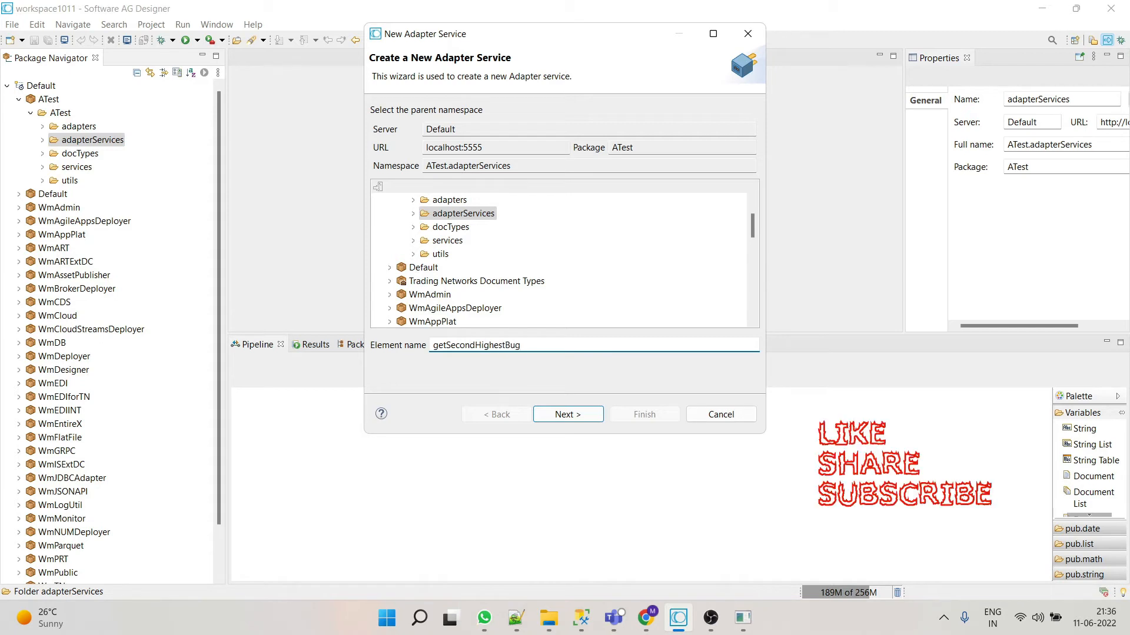
type("get")
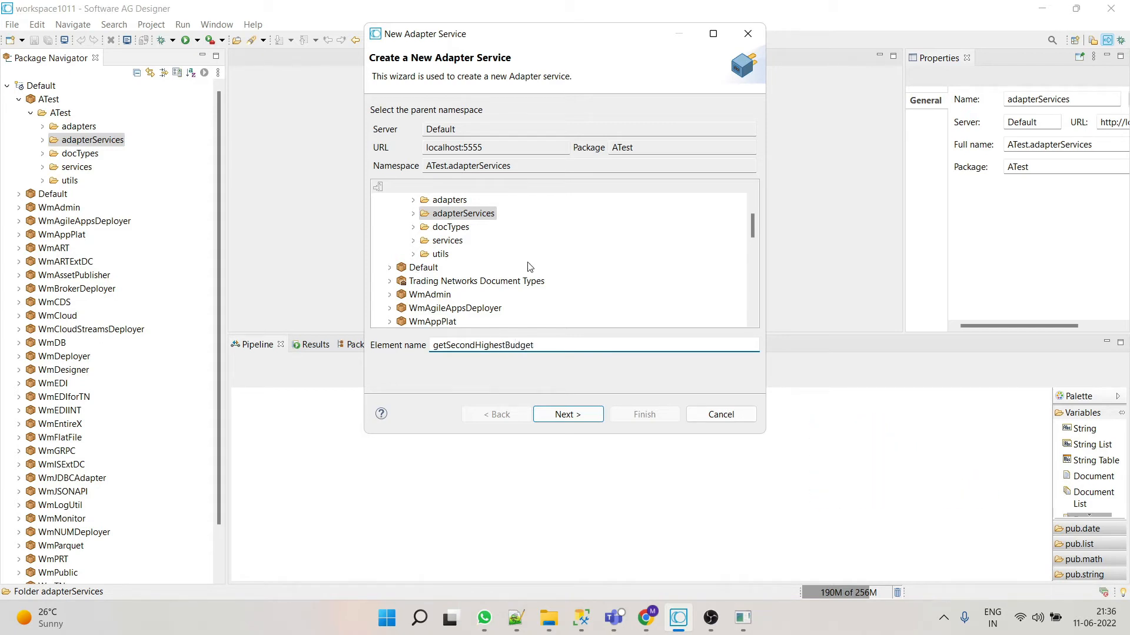
left_click(567, 414)
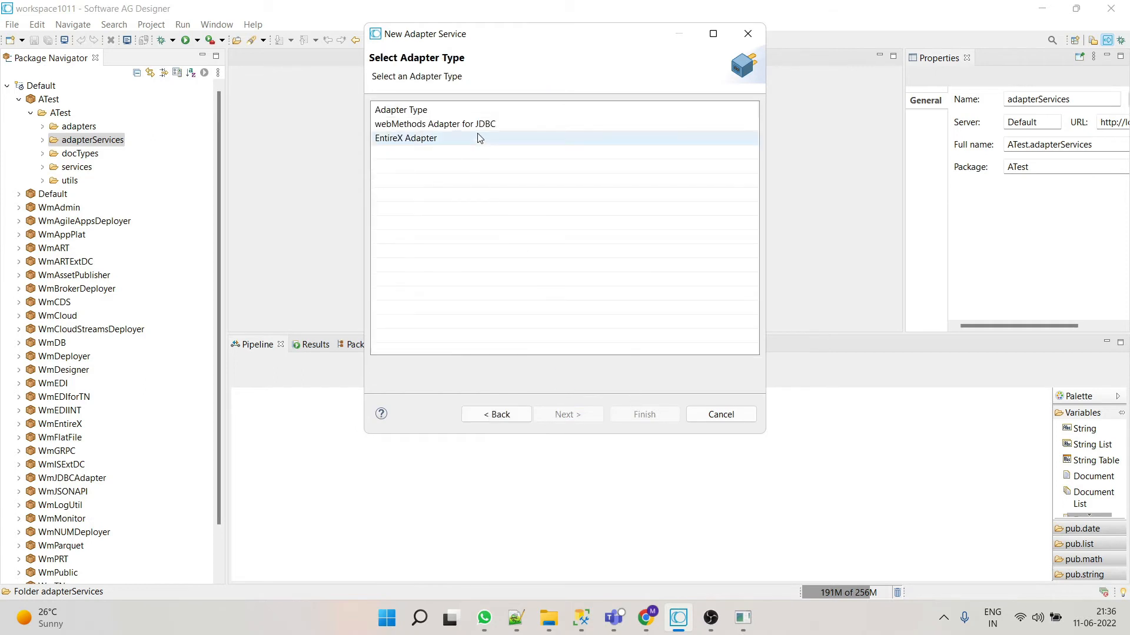
Step: Choose webMethods Adapter for JDBC, the ATest.adapters:WmDBAdapter_NO_TXN connection and the CustomSQL template, then finish
left_click(434, 123)
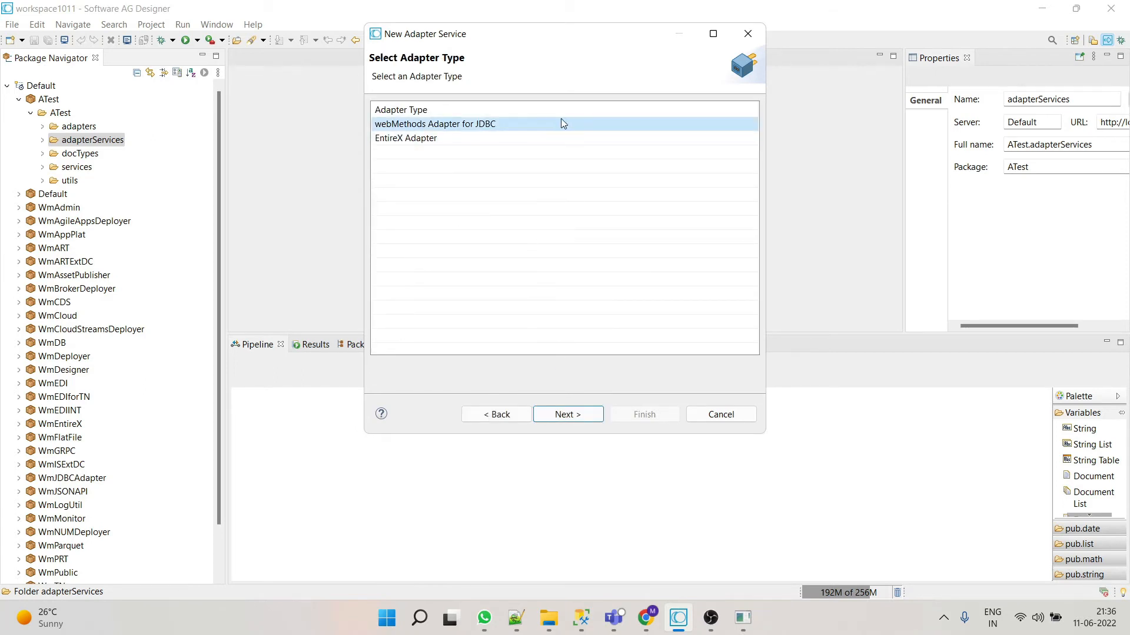
left_click(567, 415)
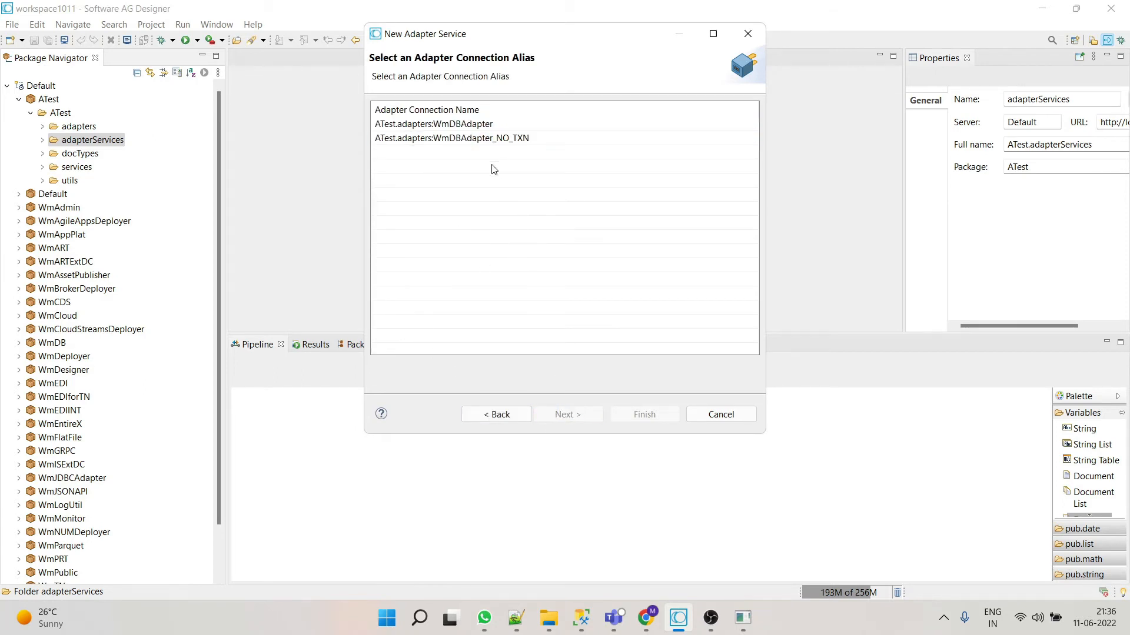
left_click(450, 138)
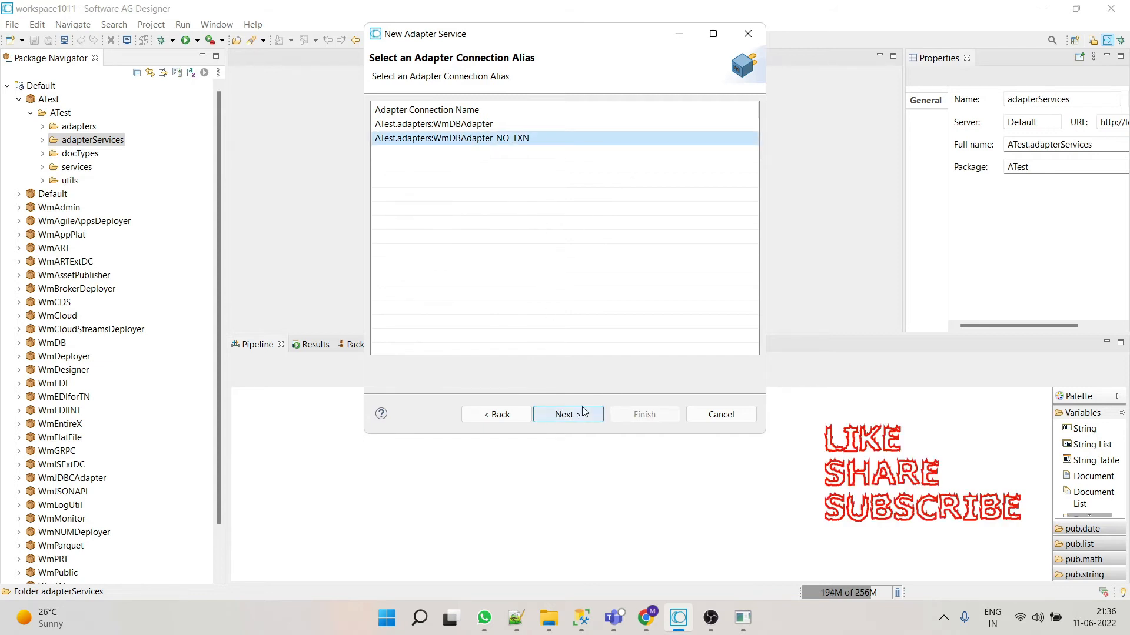
mouse_move(567, 414)
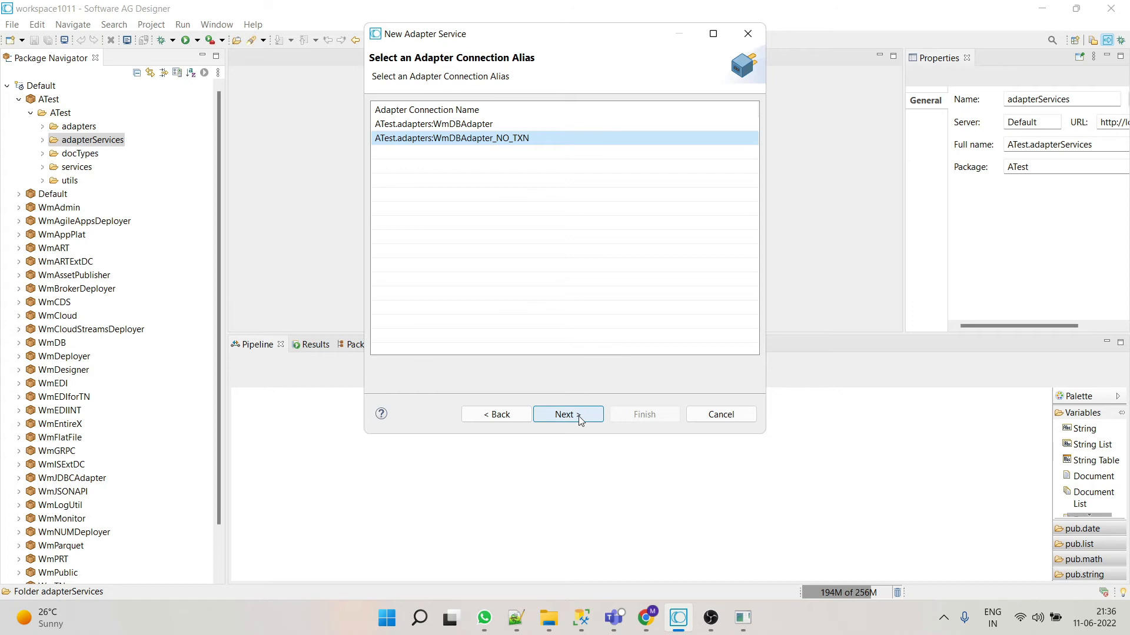
left_click(567, 414)
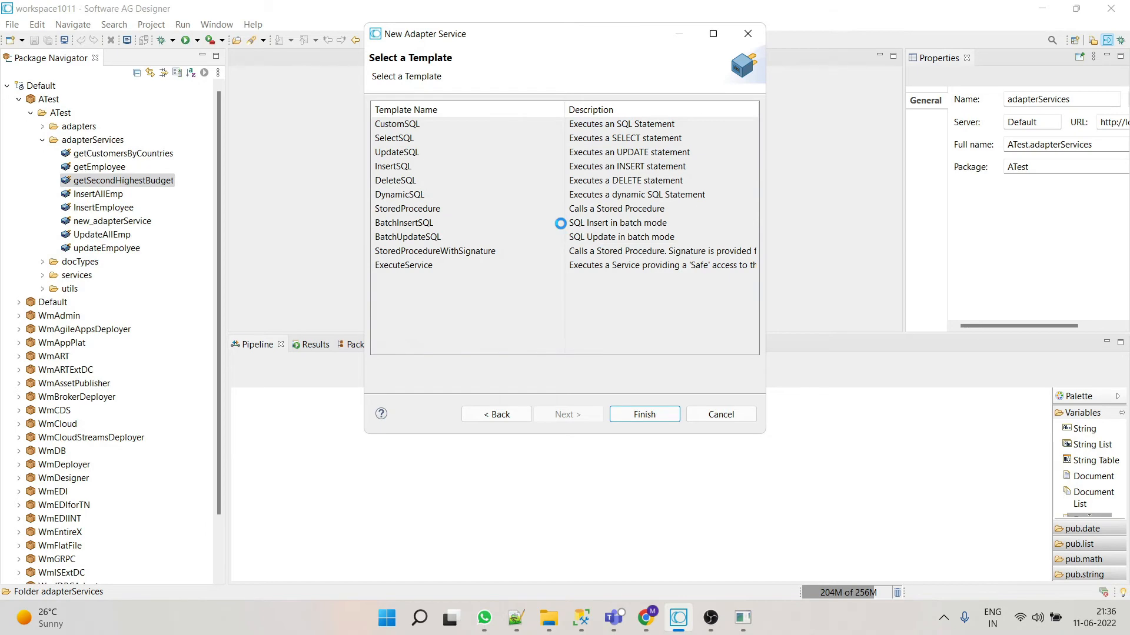
left_click(642, 414)
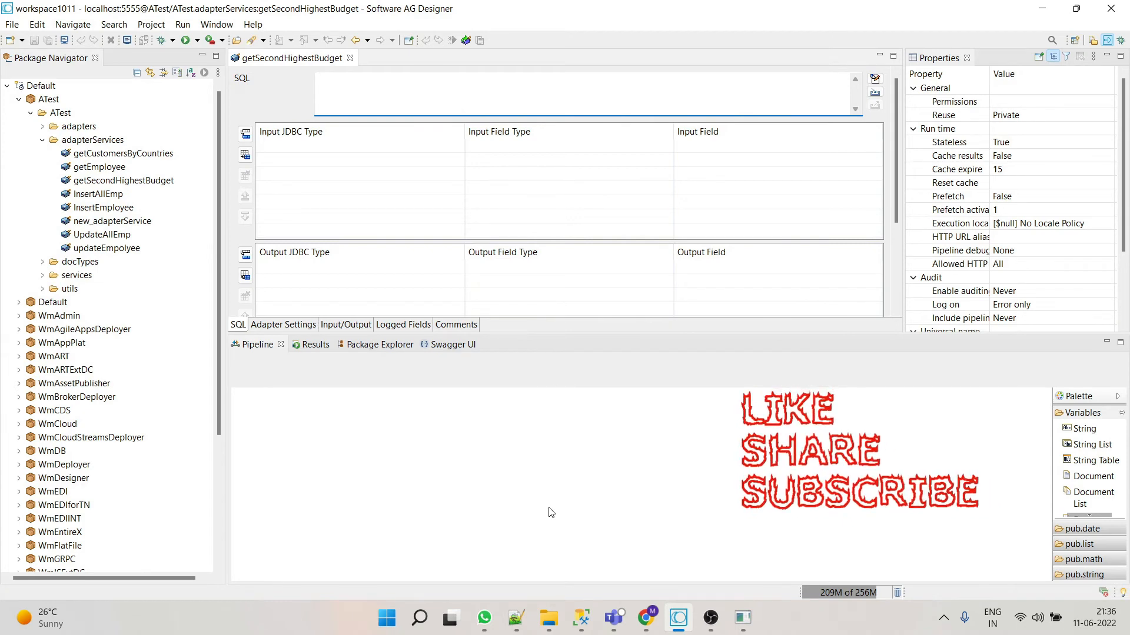
Step: Enter the SQL: select MAX(Budget) from dbo.Customers where Budget < (select MAX(Budget) ...), and run it
left_click(580, 618)
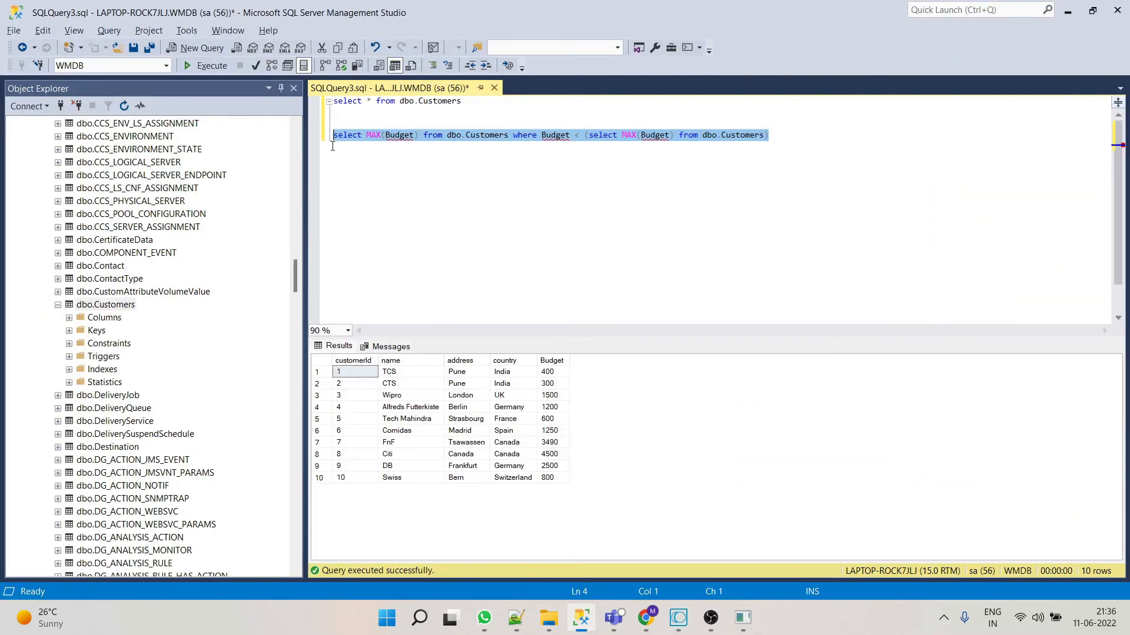
left_click(676, 618)
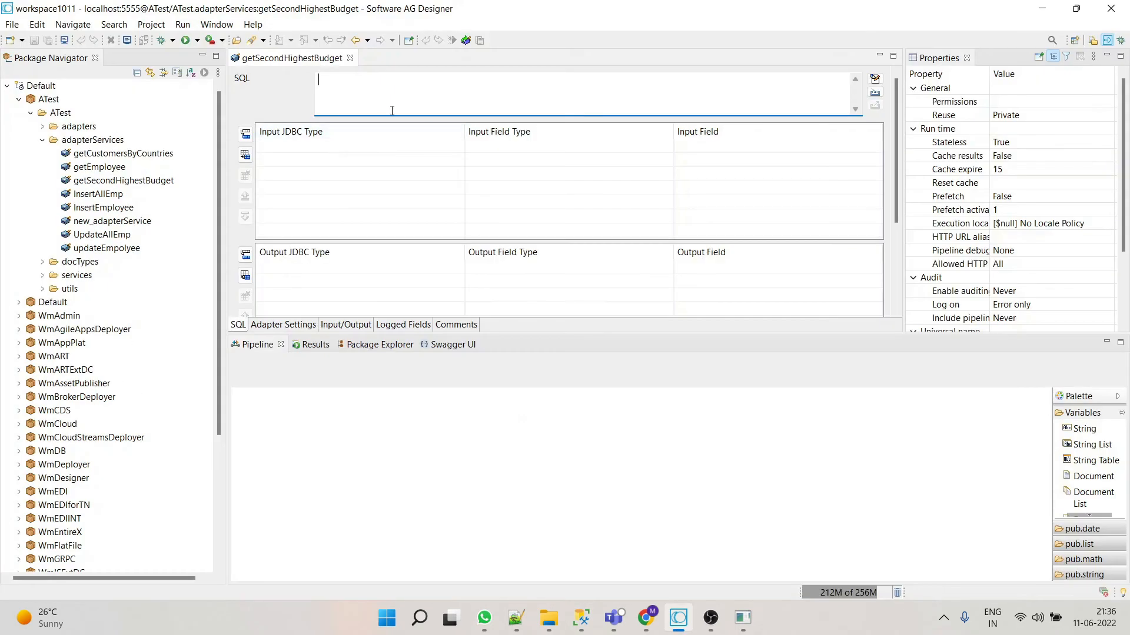
type("select MAX(Budget) from dbo.Customers where Budget < (select MAX(Budget) from dbo.Customers)")
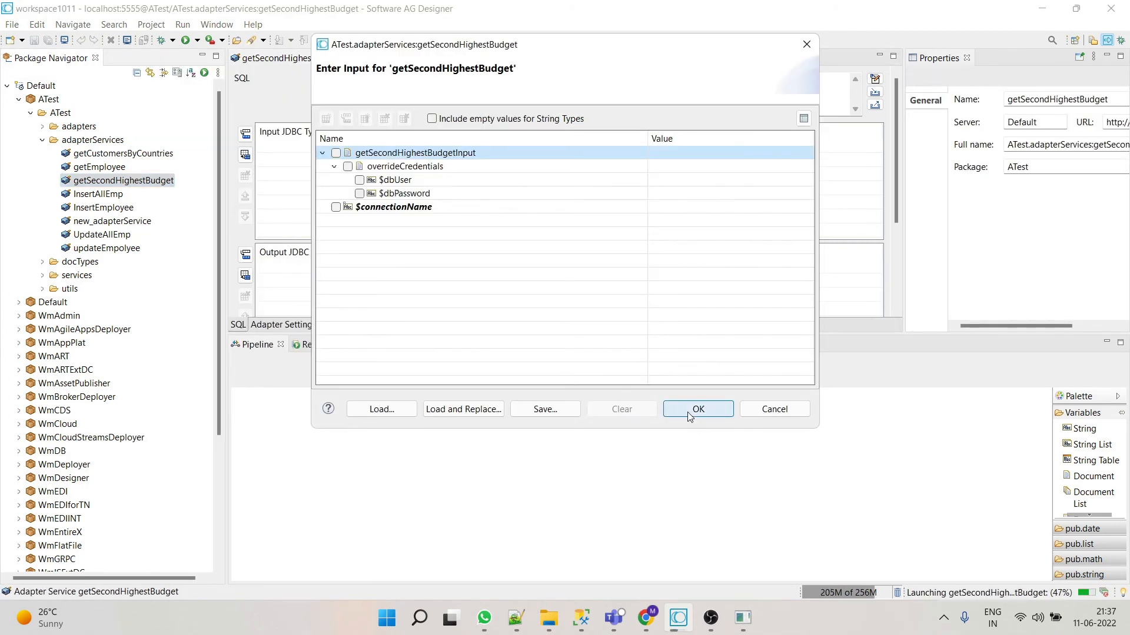
Step: Confirm the empty input prompt so the results show second-highest budget 3490
left_click(695, 408)
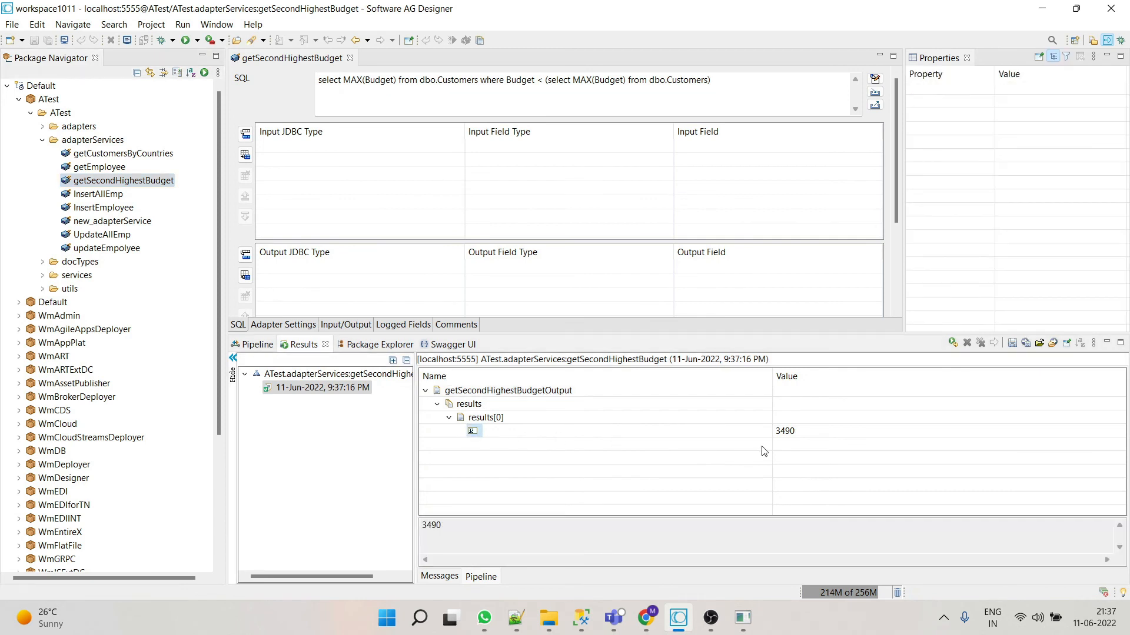
mouse_move(713, 432)
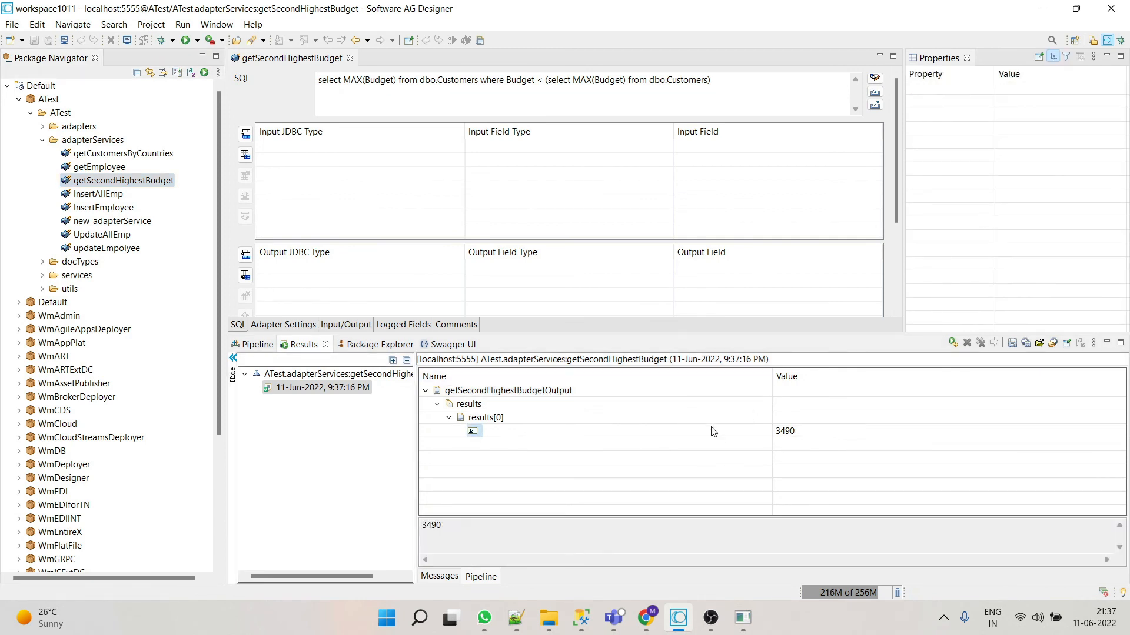